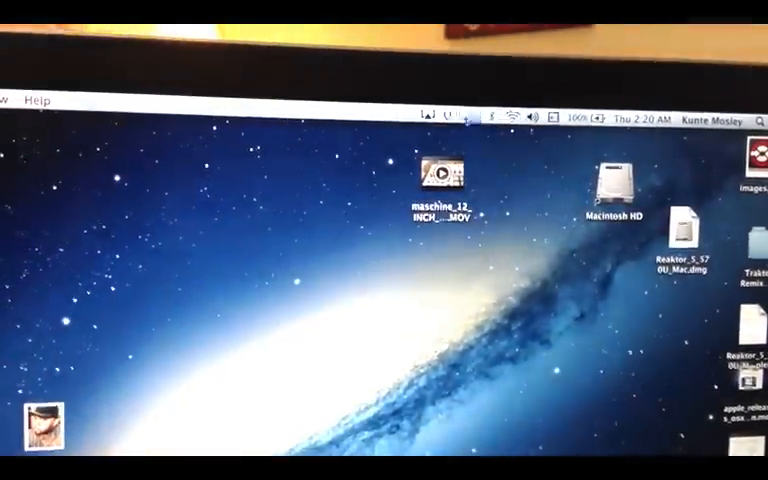
Step: Reveal the AirPlay Display menu listing Apple TV as a mirroring destination
left_click(430, 114)
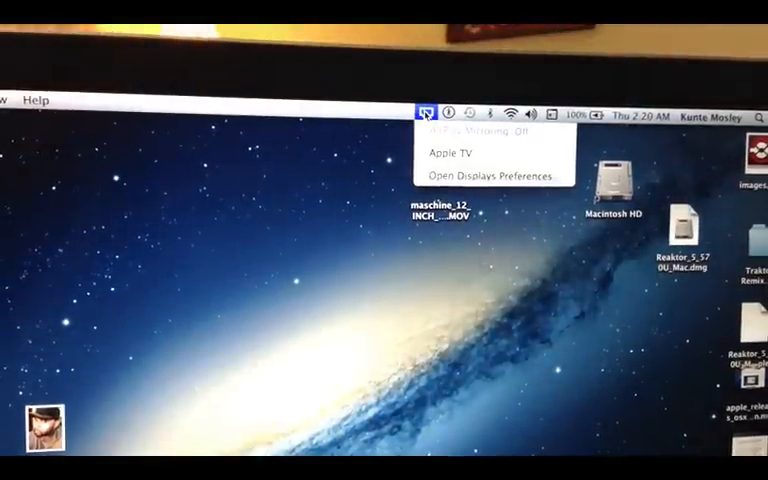